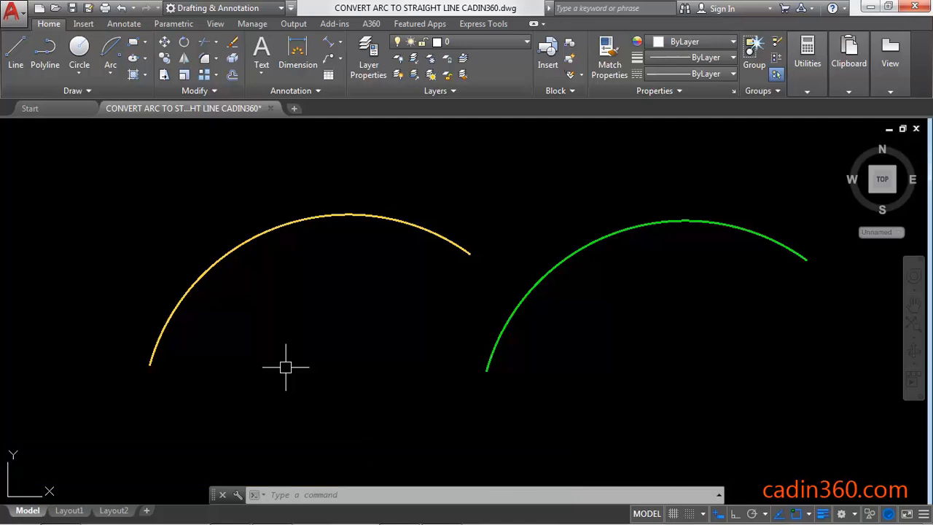
Convert the yellow arc on the left into a polyline with PEDIT, answering Y
{"action": "left_click", "coordinate": [320, 216]}
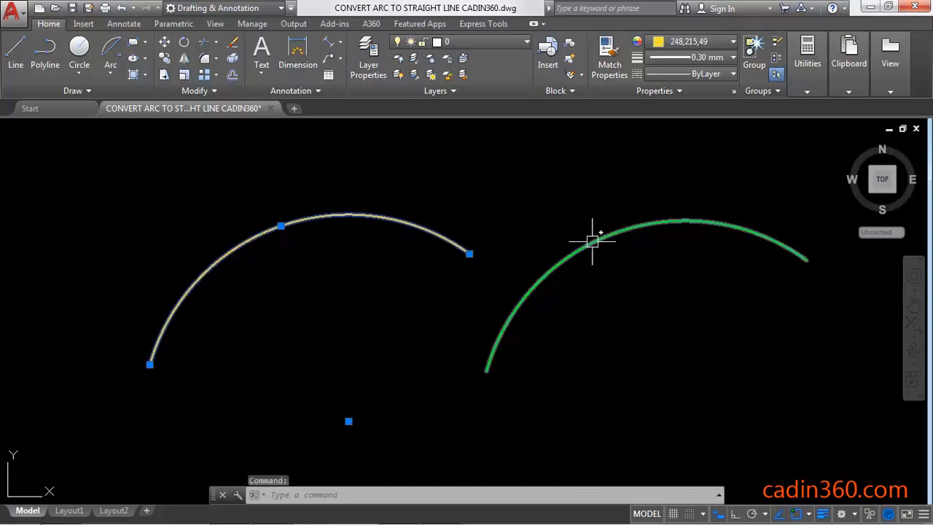
{"action": "key", "text": "Escape"}
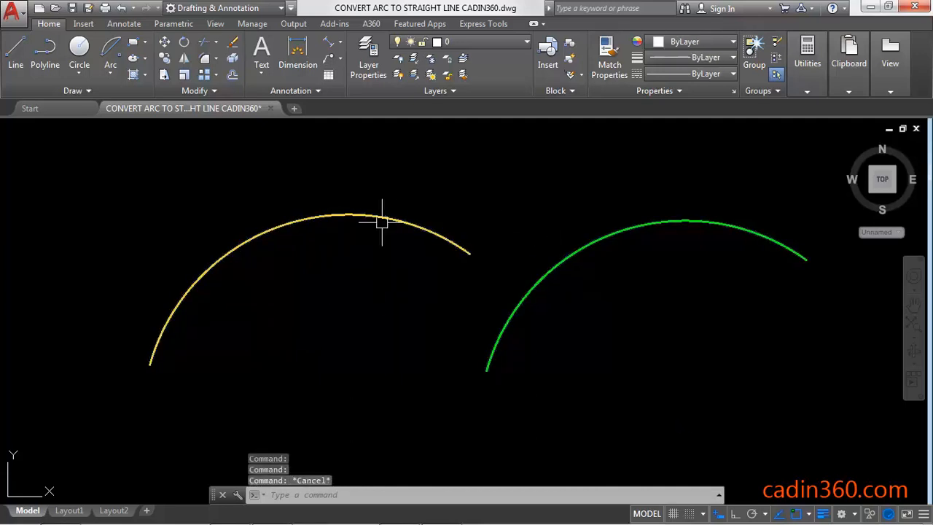
{"action": "mouse_move", "coordinate": [372, 314]}
{"action": "type", "text": "PEDIT"}
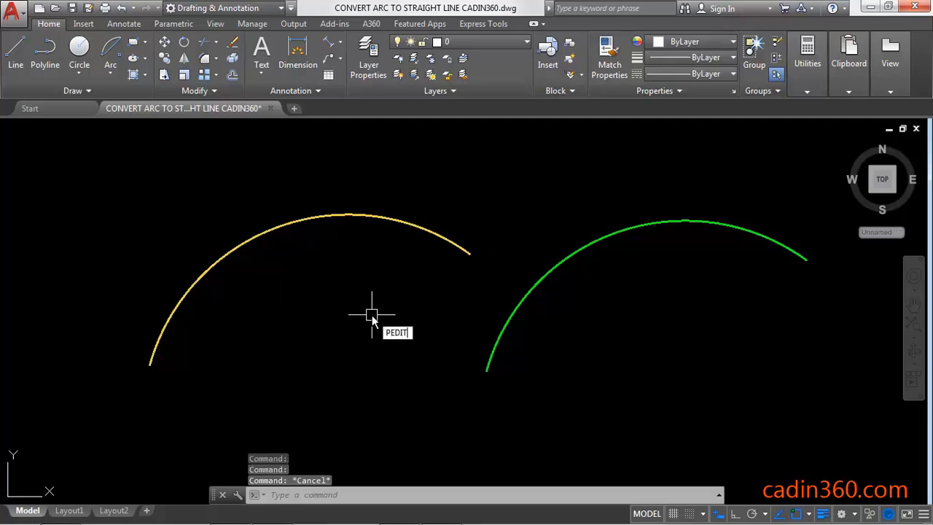
{"action": "key", "text": "enter"}
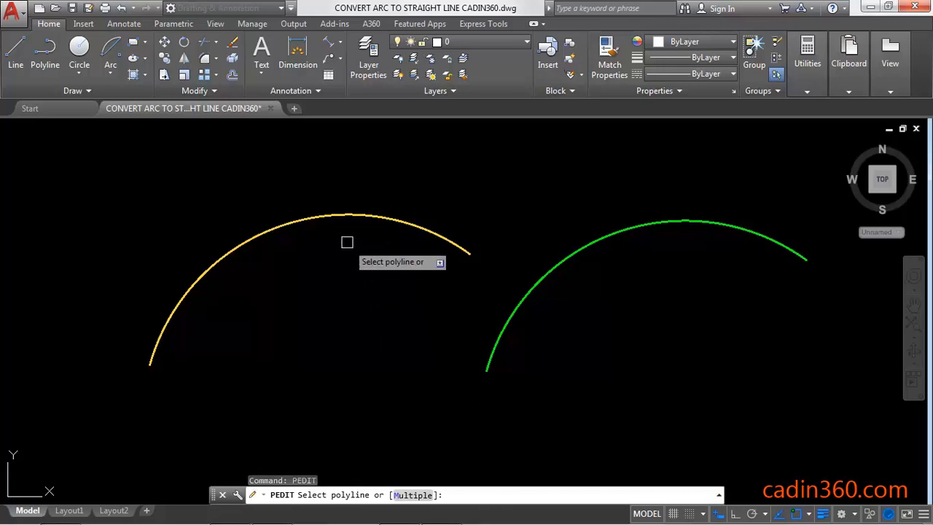
{"action": "mouse_move", "coordinate": [338, 213]}
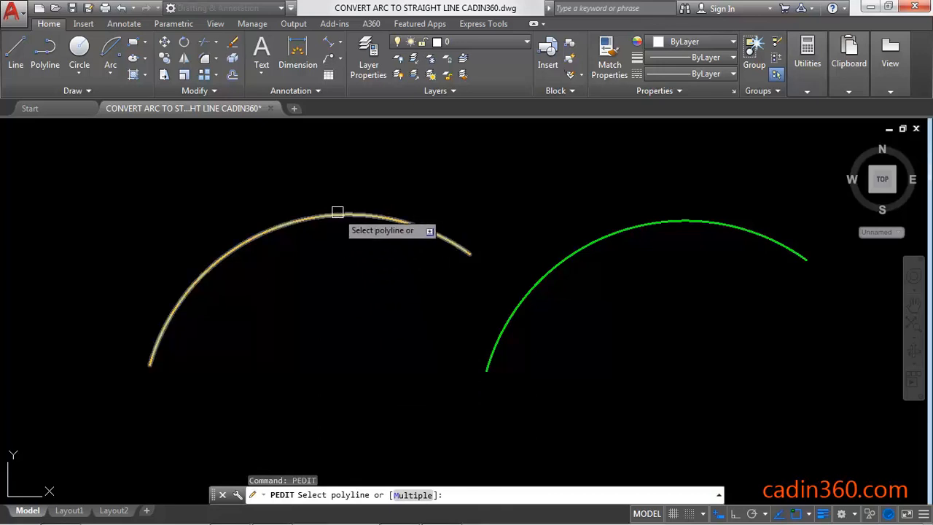
{"action": "left_click", "coordinate": [336, 211]}
{"action": "type", "text": "Y"}
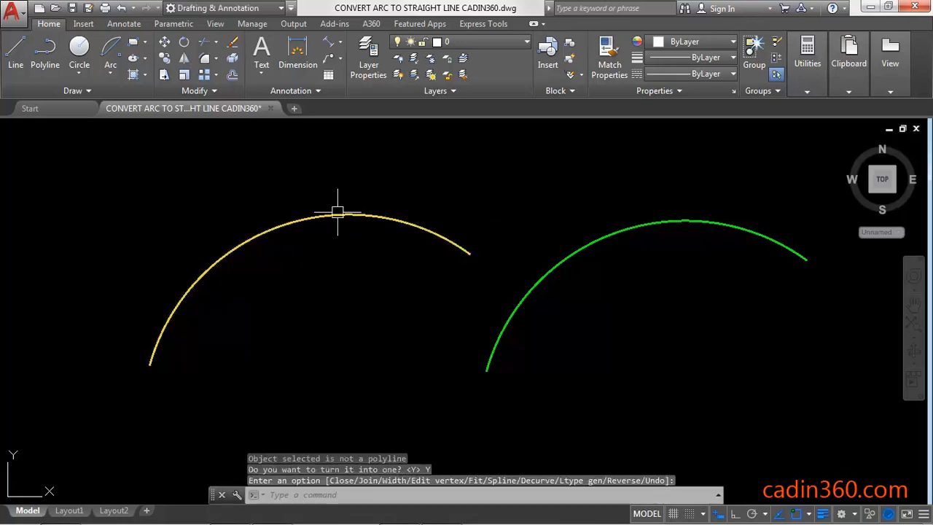
{"action": "right_click", "coordinate": [357, 221]}
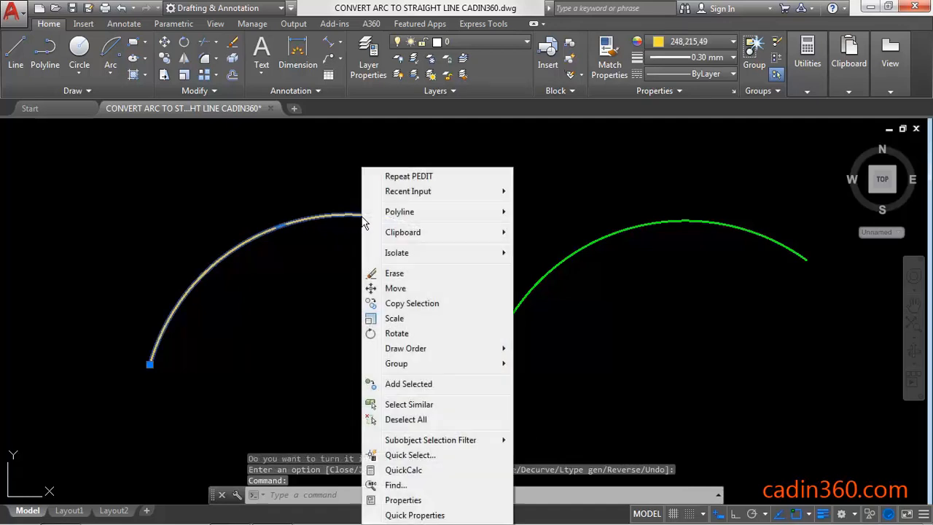
{"action": "left_click", "coordinate": [402, 498]}
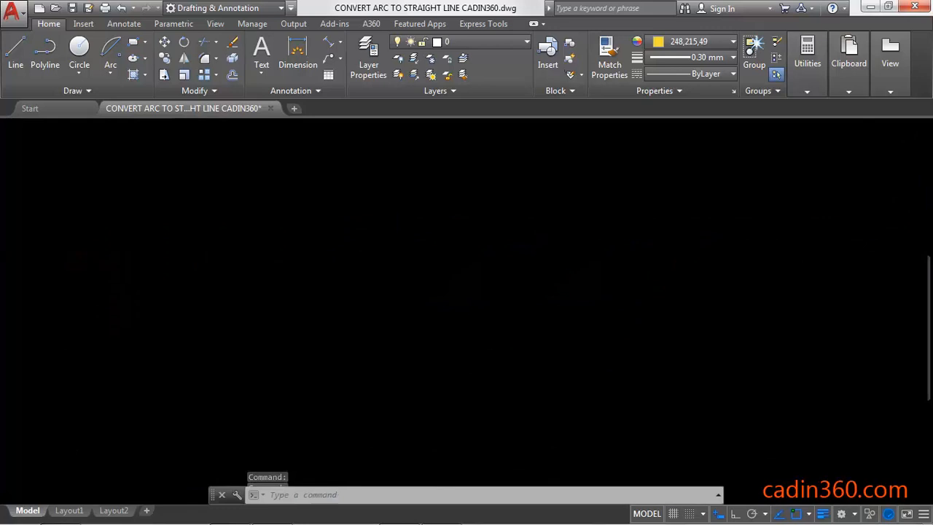
{"action": "right_click", "coordinate": [281, 225]}
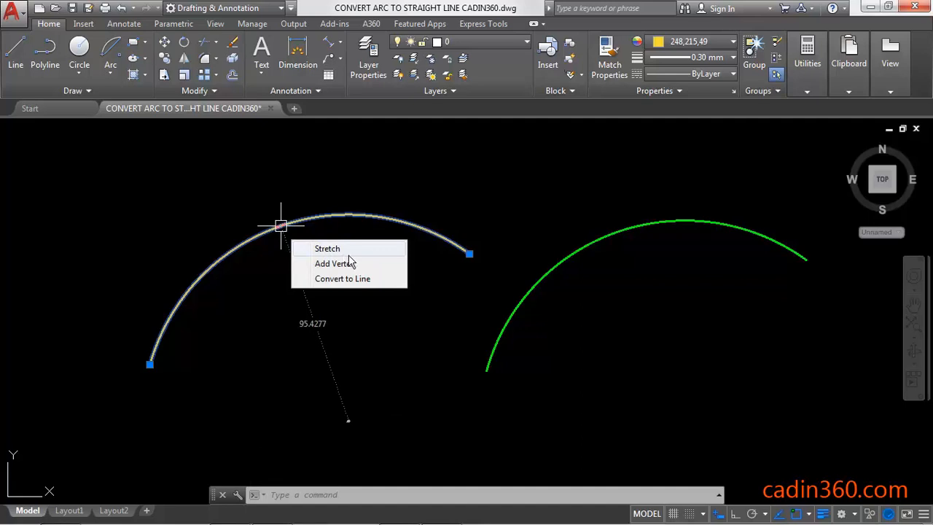
{"action": "mouse_move", "coordinate": [357, 283]}
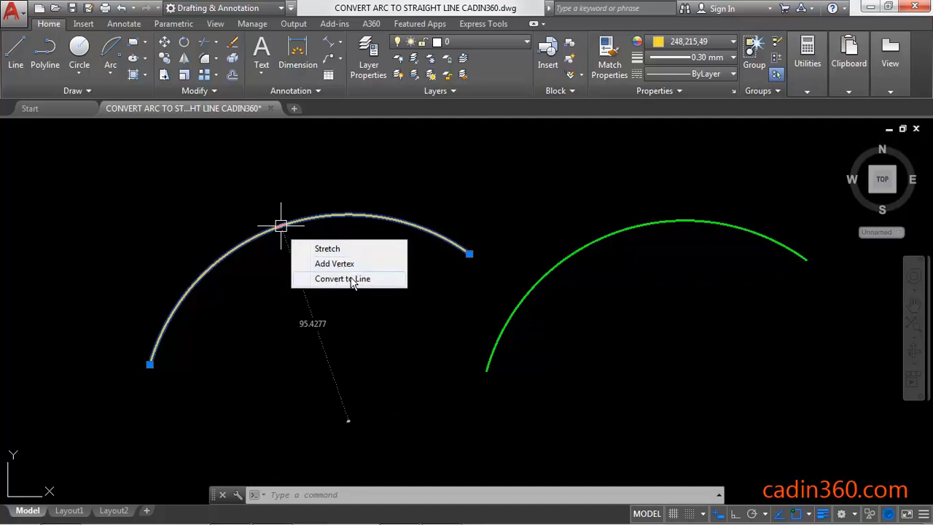
Straighten the yellow polyline arc via the midpoint grip's Convert to Line
{"action": "left_click", "coordinate": [343, 278]}
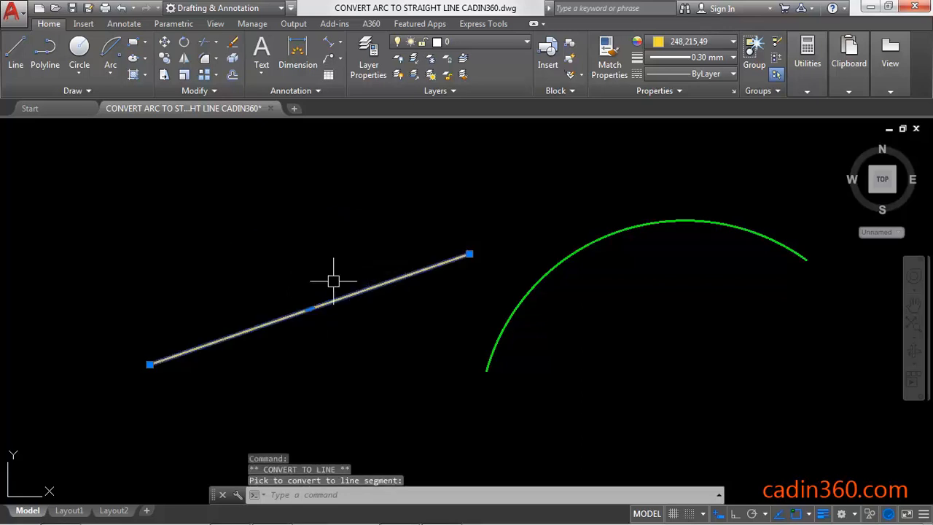
{"action": "mouse_move", "coordinate": [332, 297]}
{"action": "type", "text": "PEDI"}
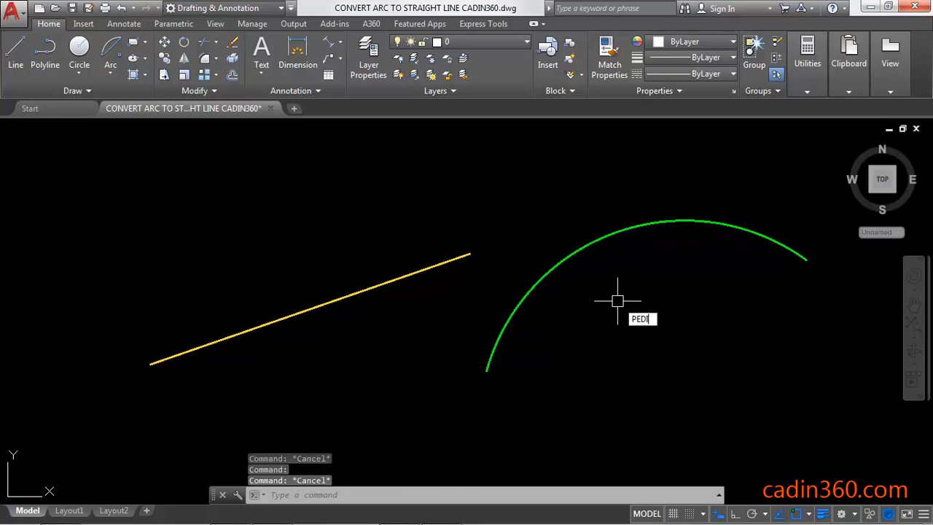
{"action": "key", "text": "enter"}
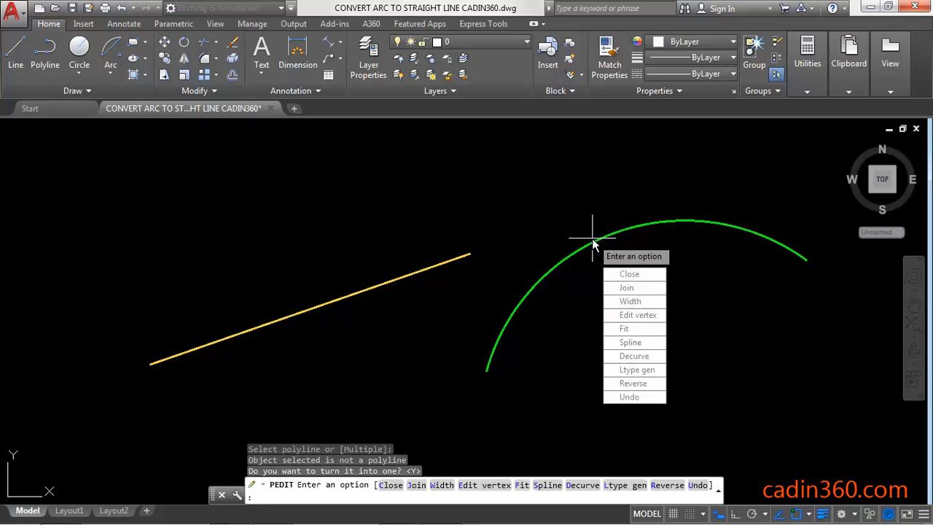
{"action": "mouse_move", "coordinate": [633, 356]}
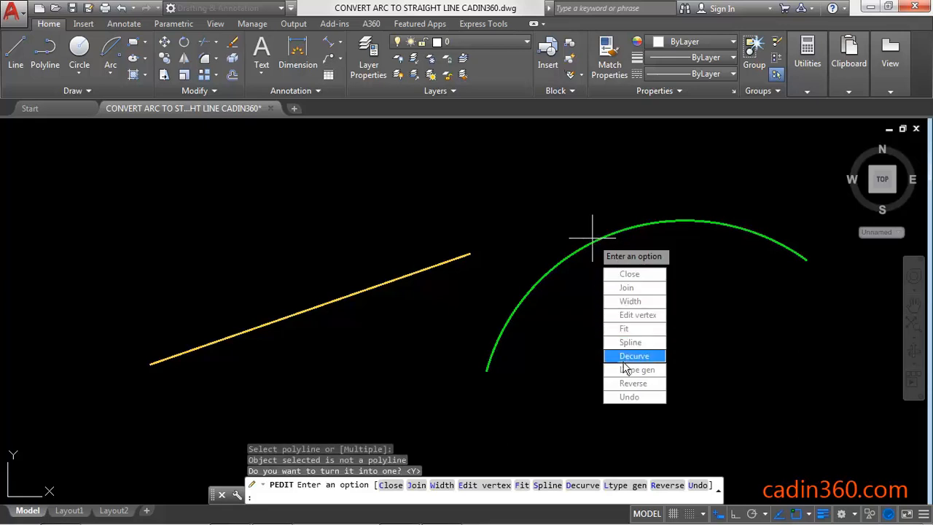
{"action": "mouse_move", "coordinate": [624, 361]}
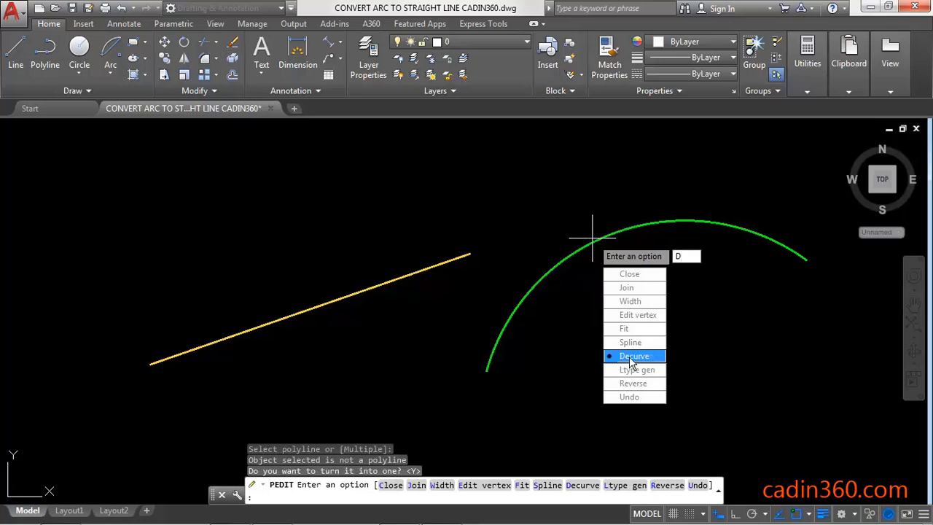
Flatten the green polyline arc into a straight line with PEDIT Decurve
{"action": "left_click", "coordinate": [634, 356]}
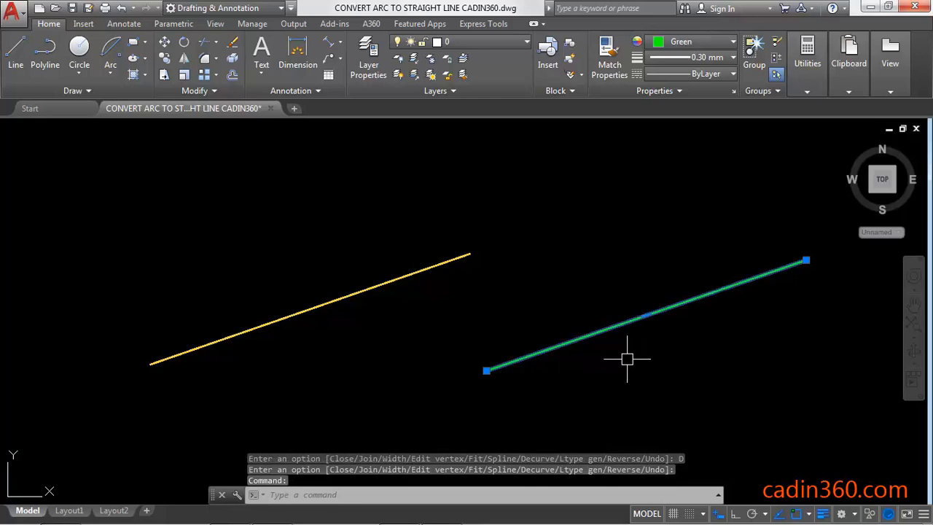
{"action": "key", "text": "Escape"}
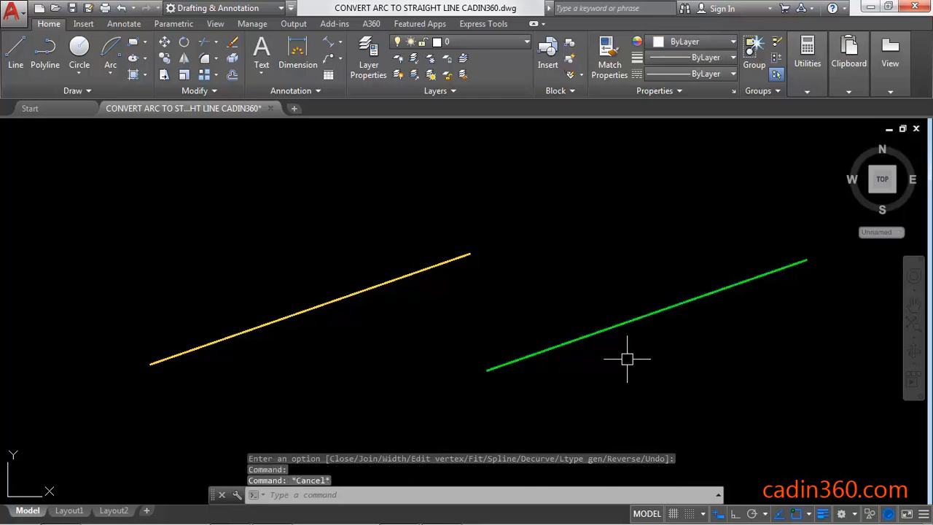